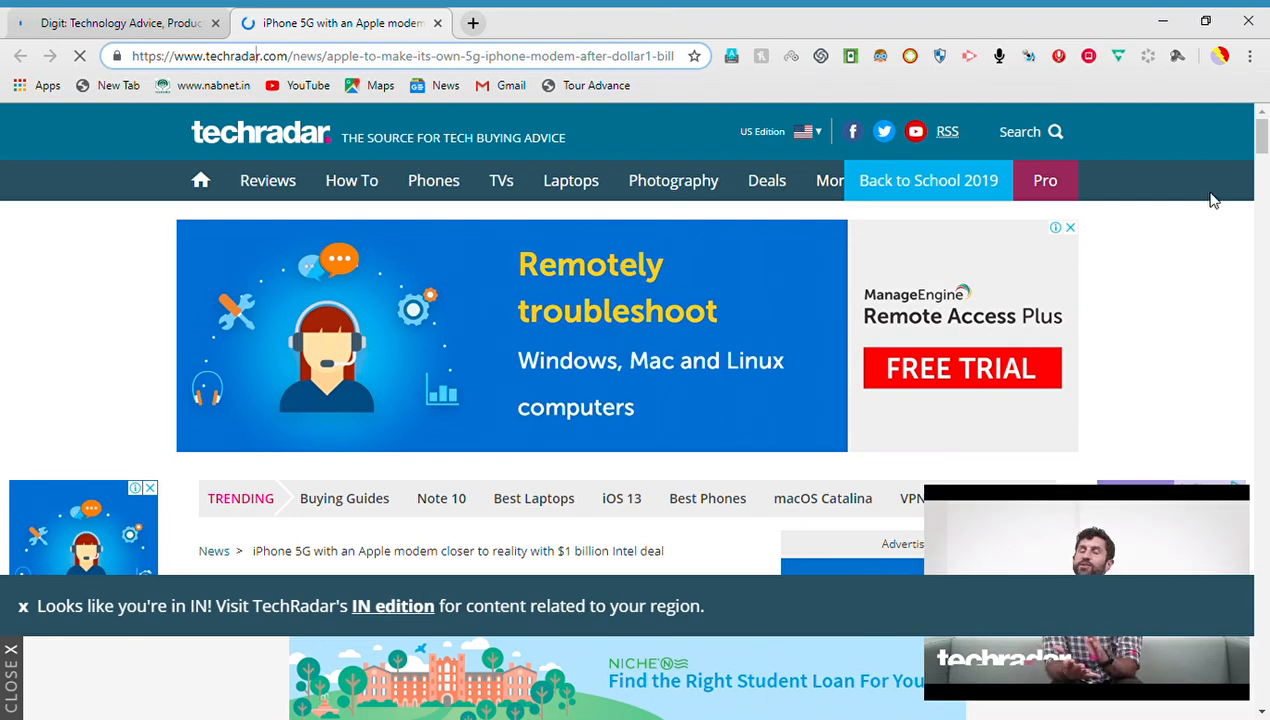
# Scroll past the banner ad to the article's headline, subheading and 5G phone image.
pyautogui.scroll(-3)
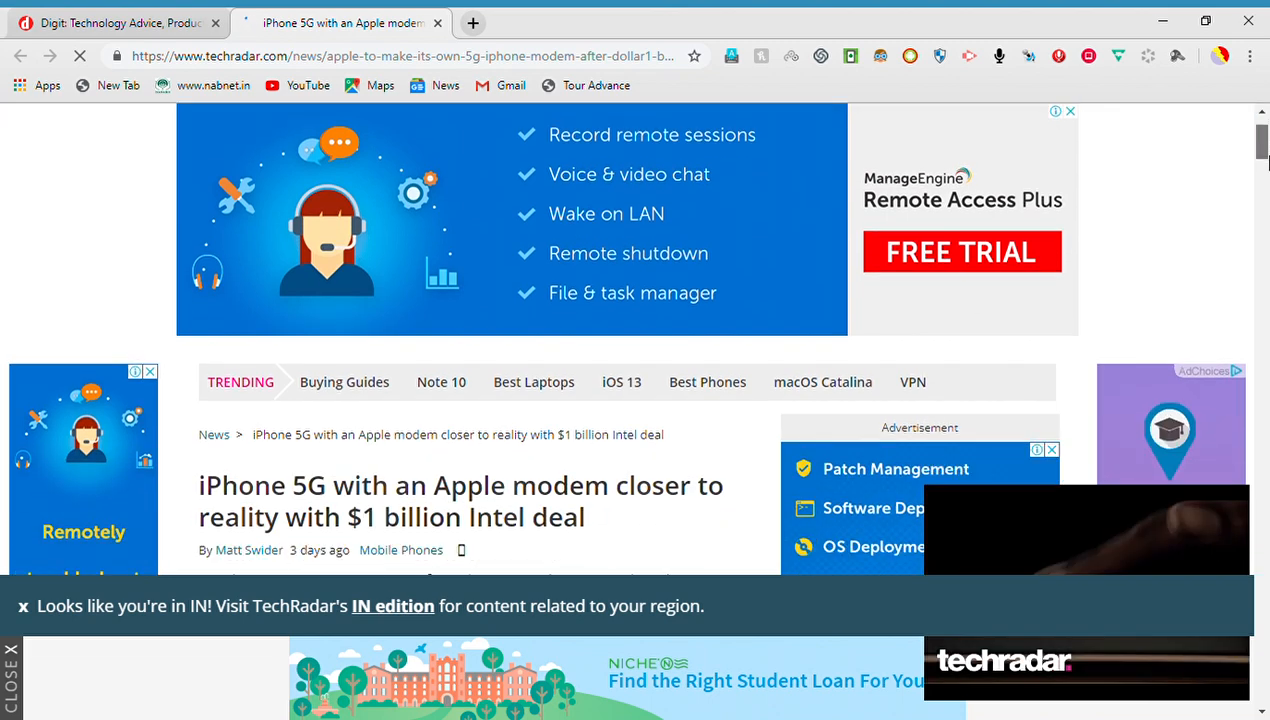
pyautogui.scroll(-3)
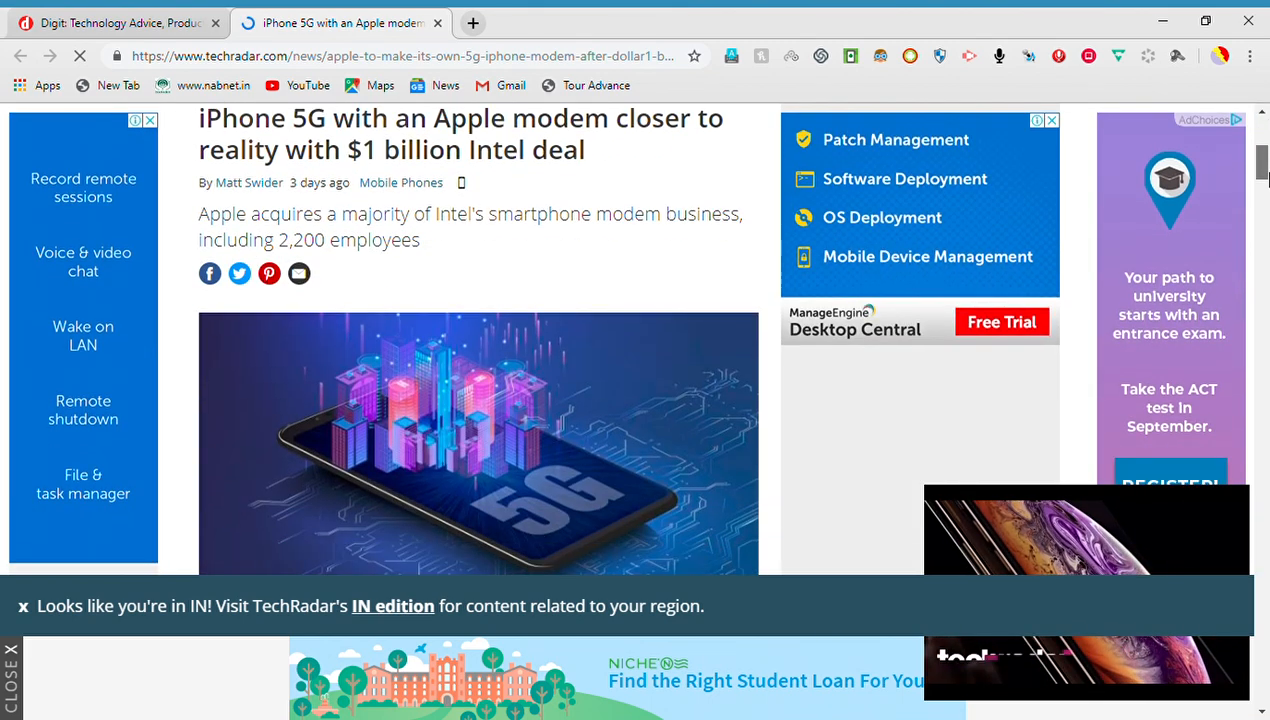
pyautogui.scroll(-3)
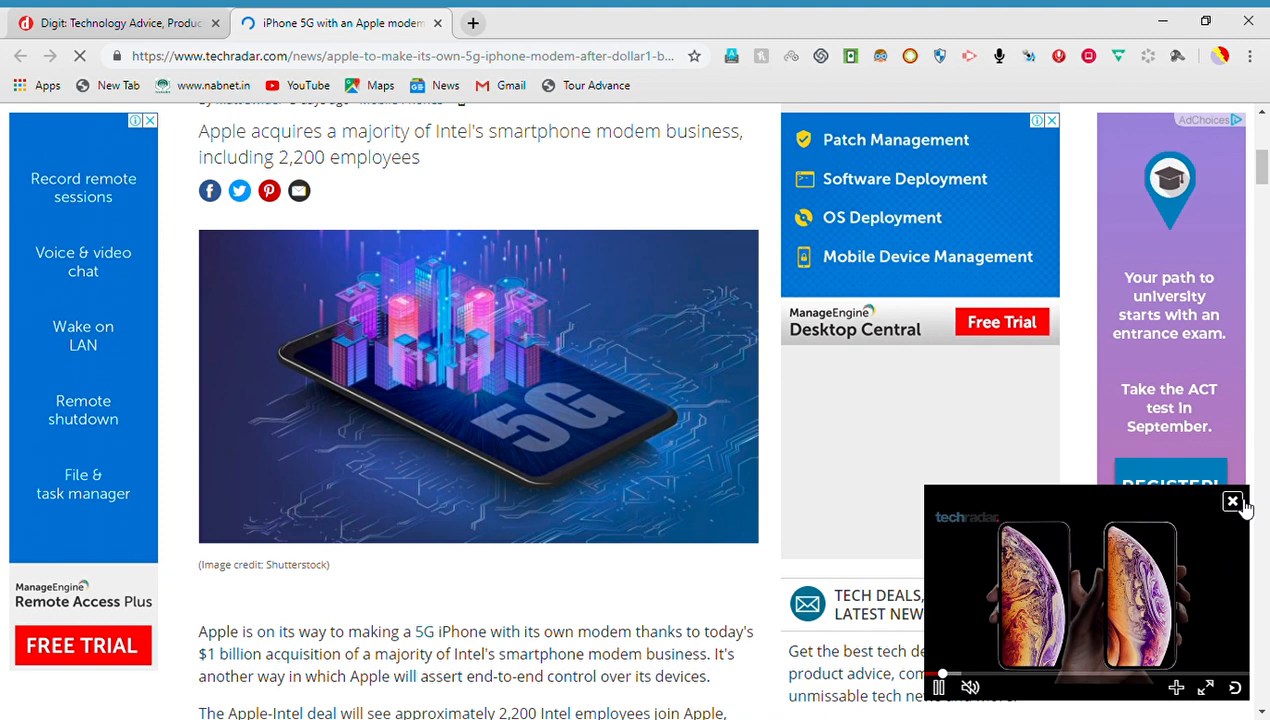
# Dismiss the floating player area and settle on the Recommended Videos section below the opening paragraphs.
pyautogui.click(968, 688)
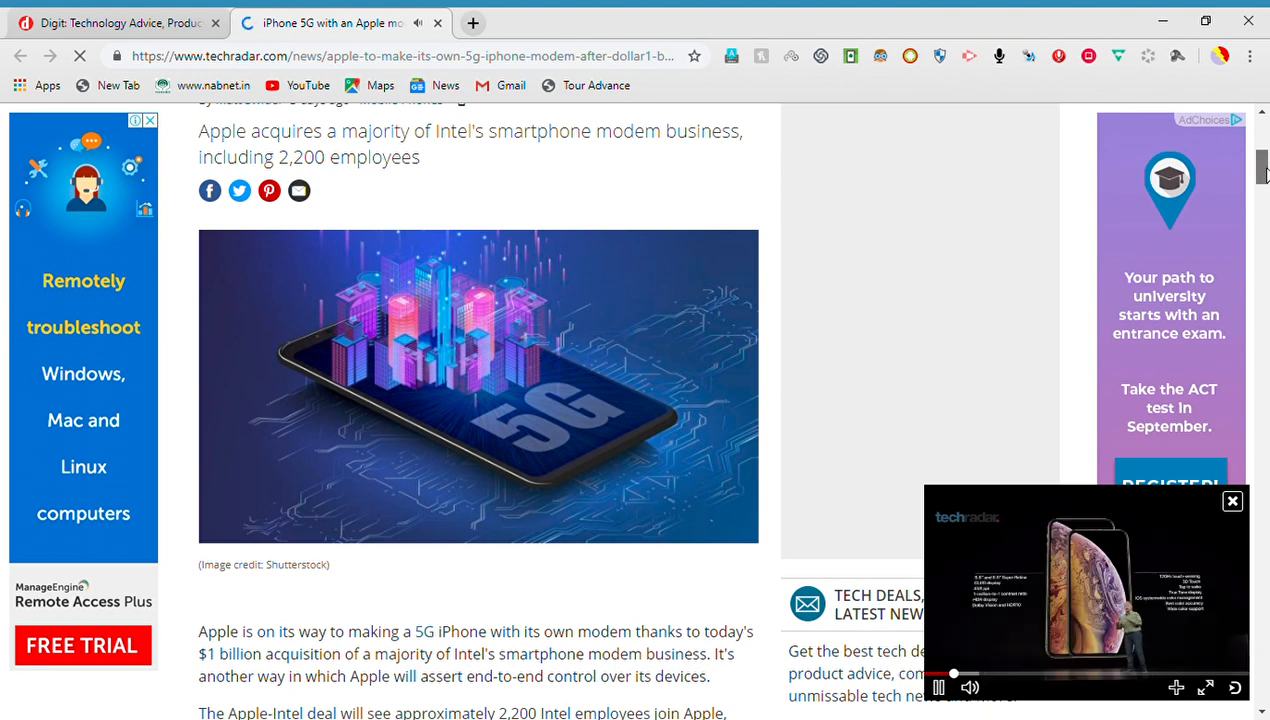
pyautogui.scroll(3)
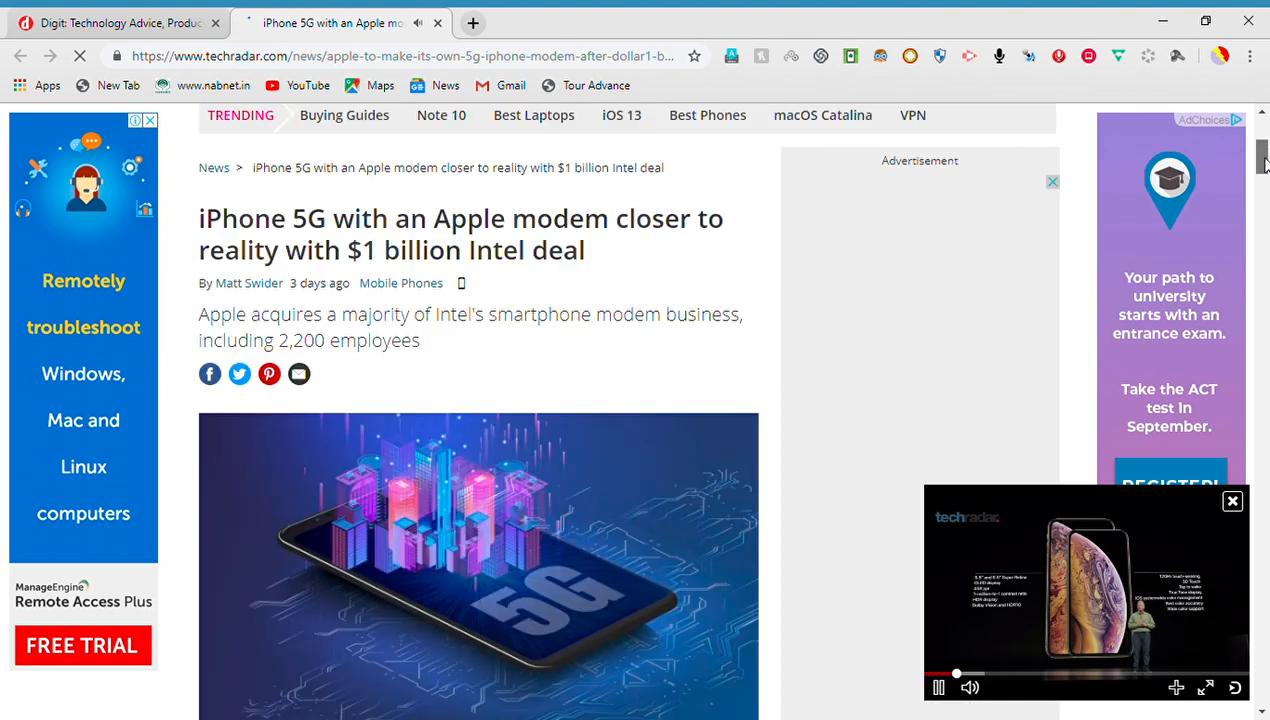
pyautogui.scroll(-3)
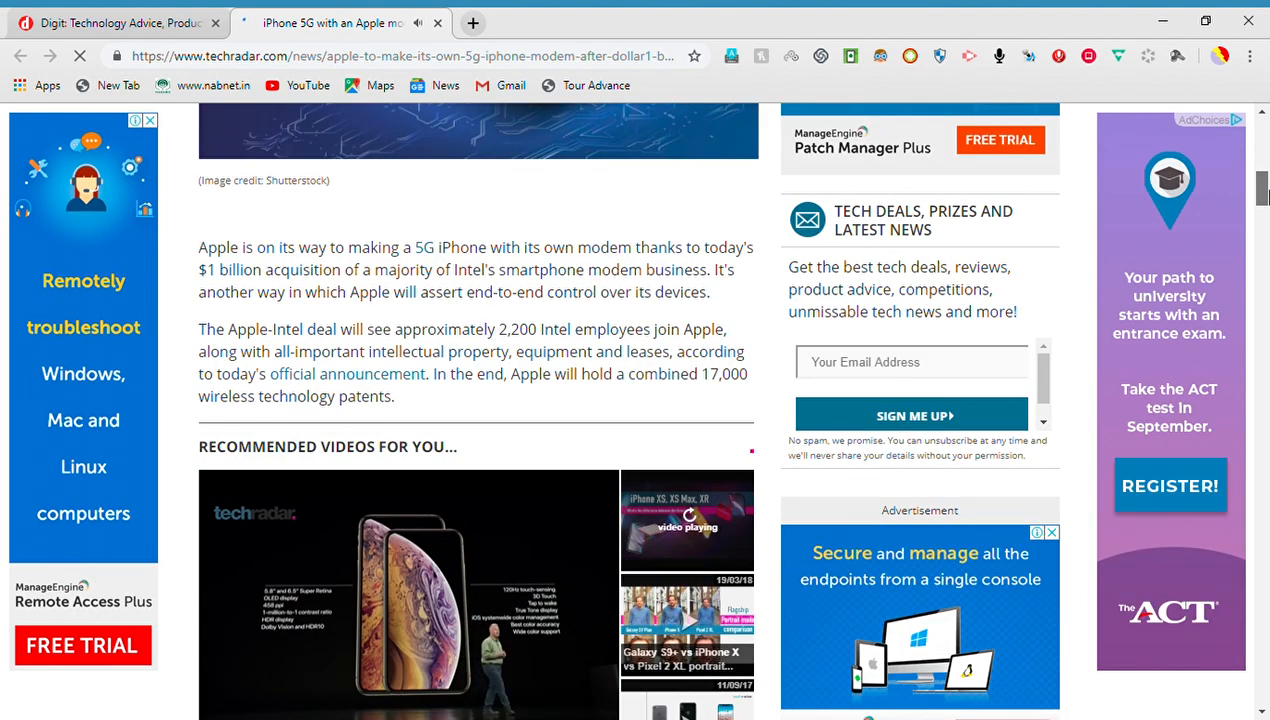
pyautogui.scroll(-3)
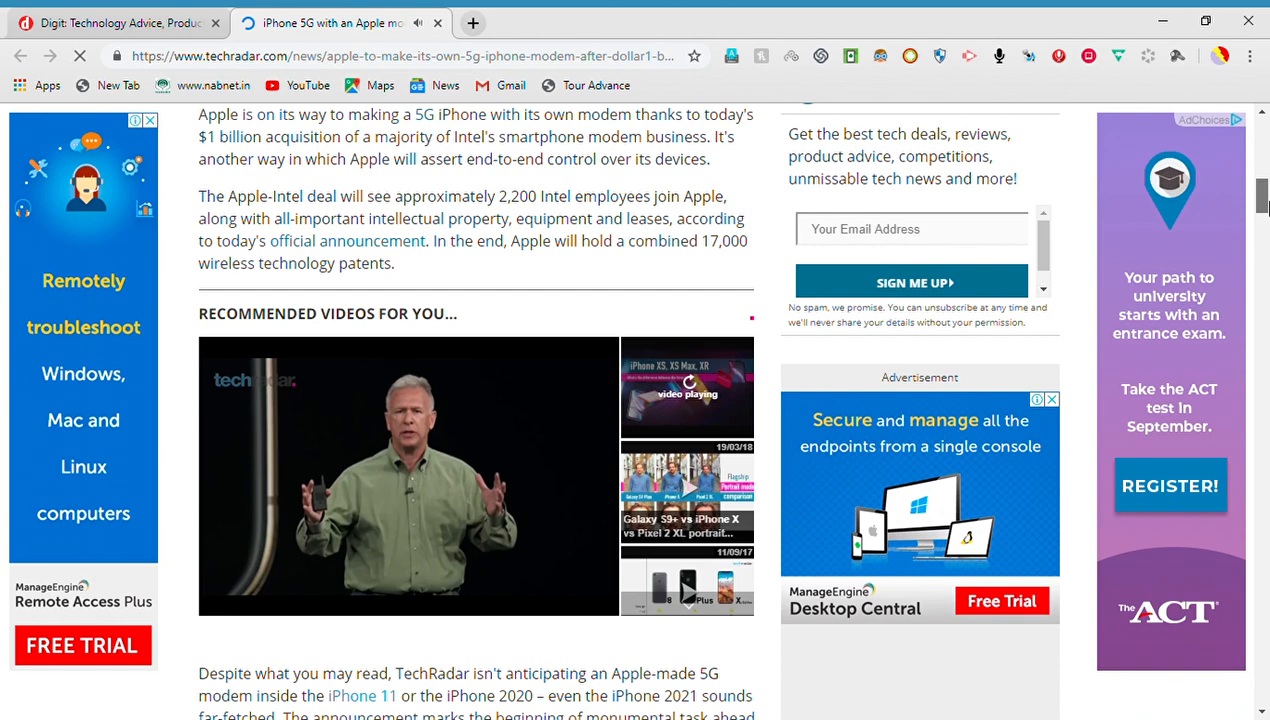
pyautogui.scroll(-3)
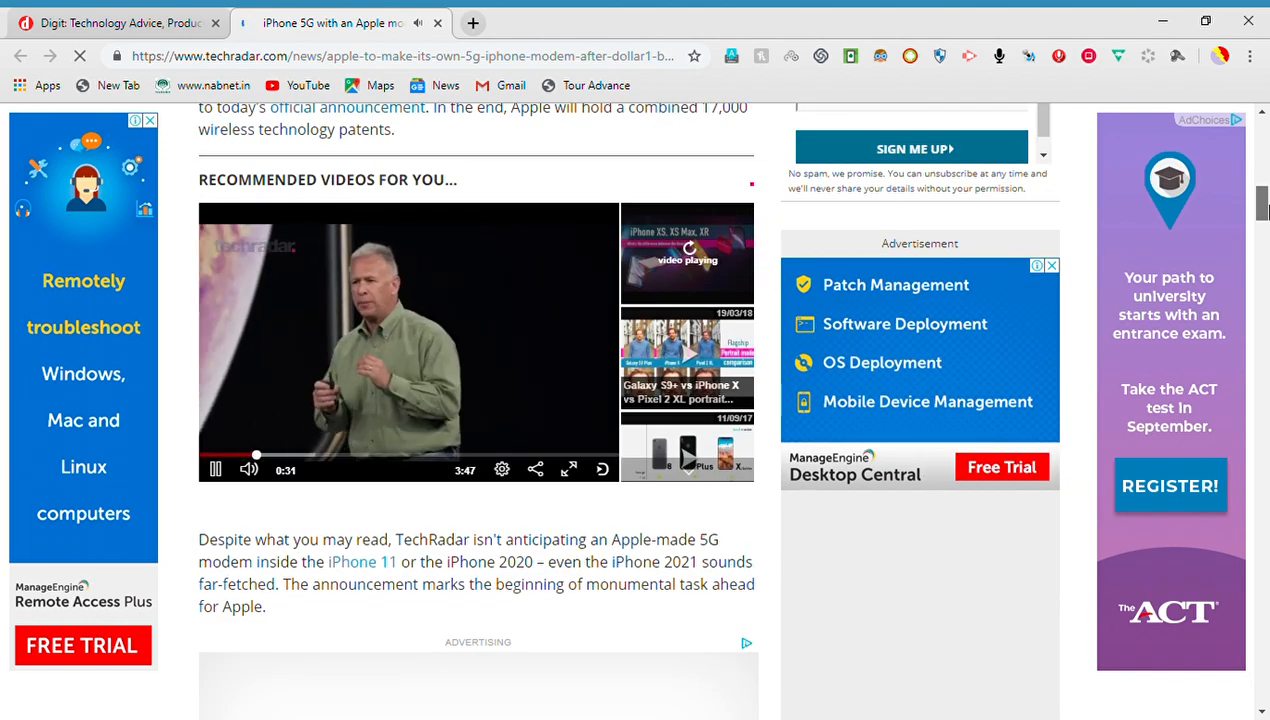
pyautogui.scroll(-3)
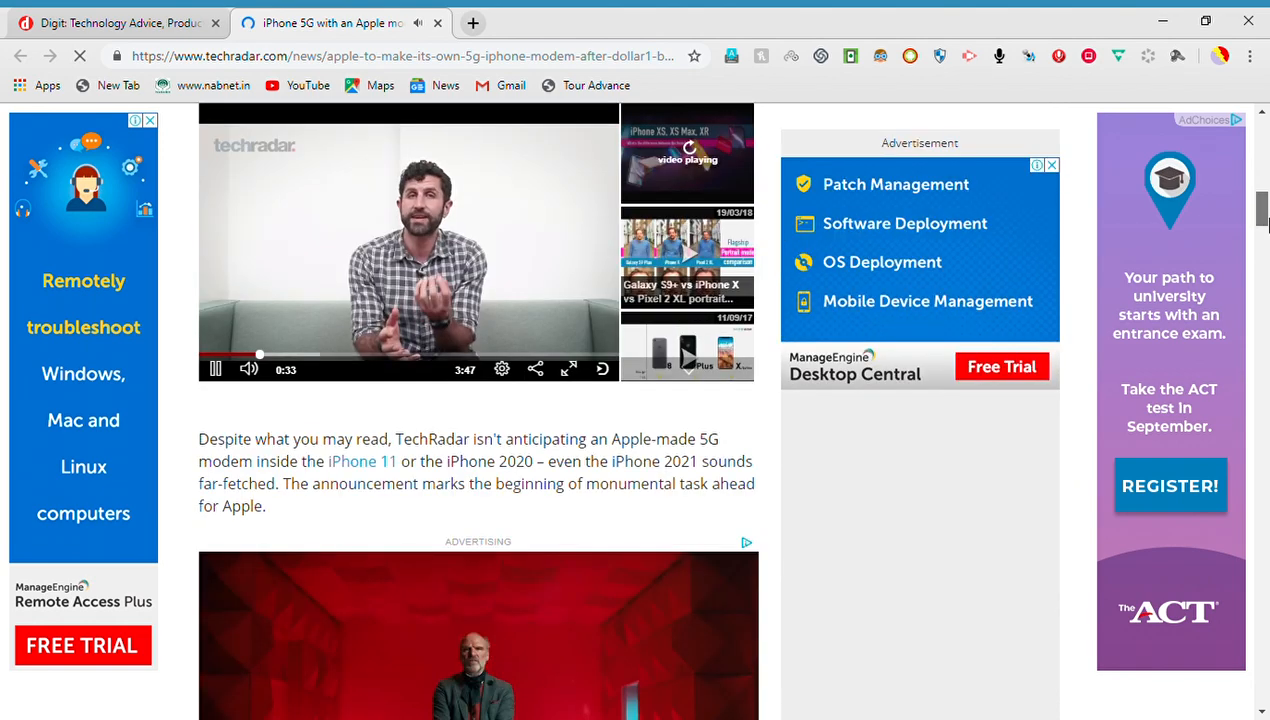
pyautogui.scroll(-3)
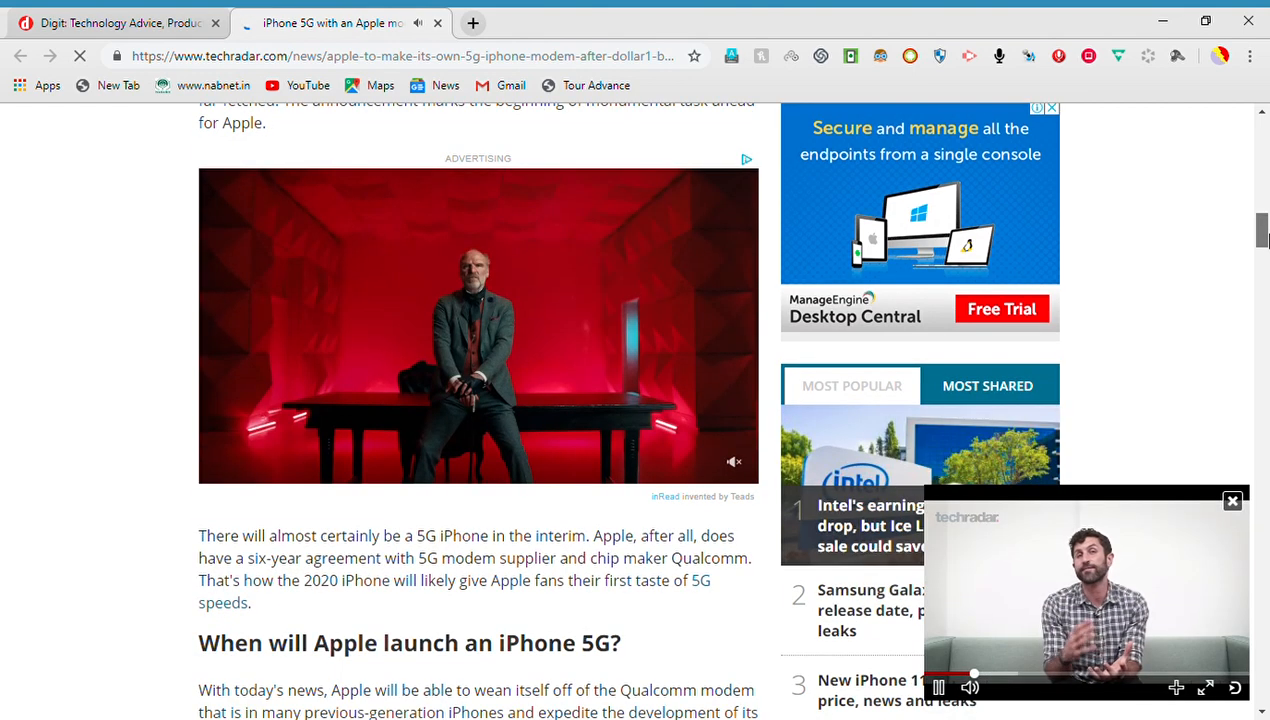
pyautogui.scroll(-3)
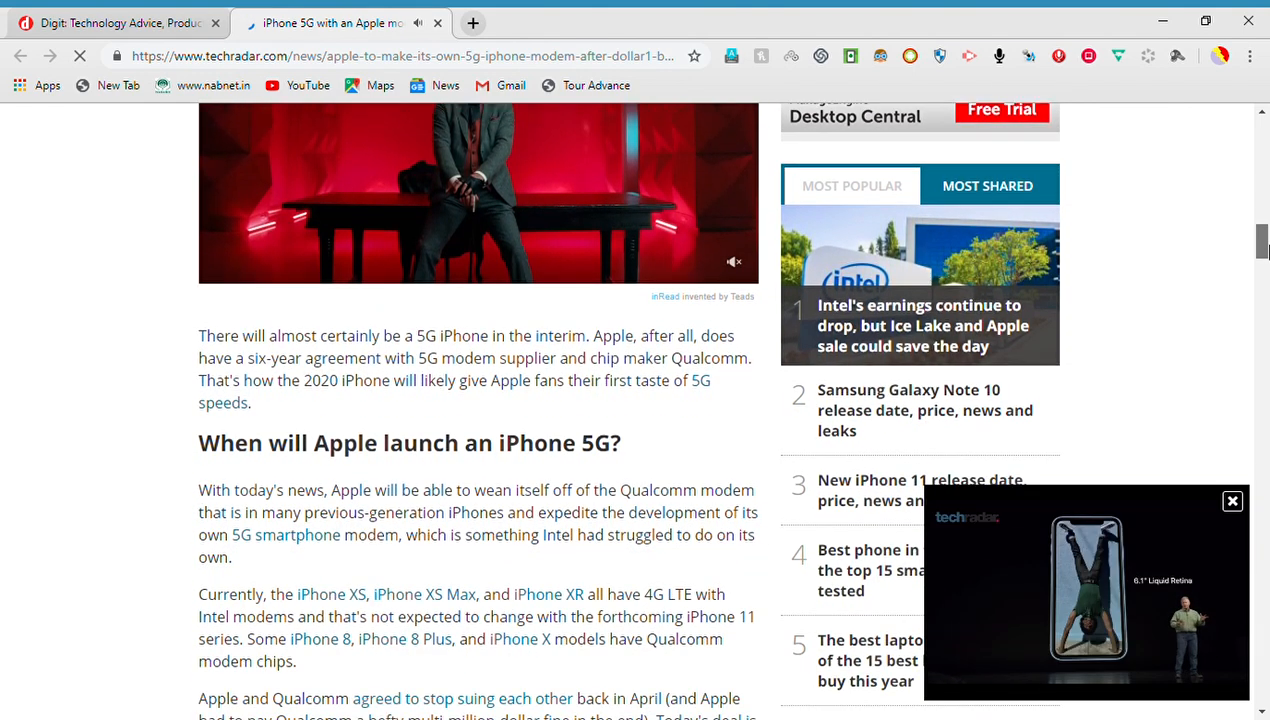
pyautogui.scroll(-3)
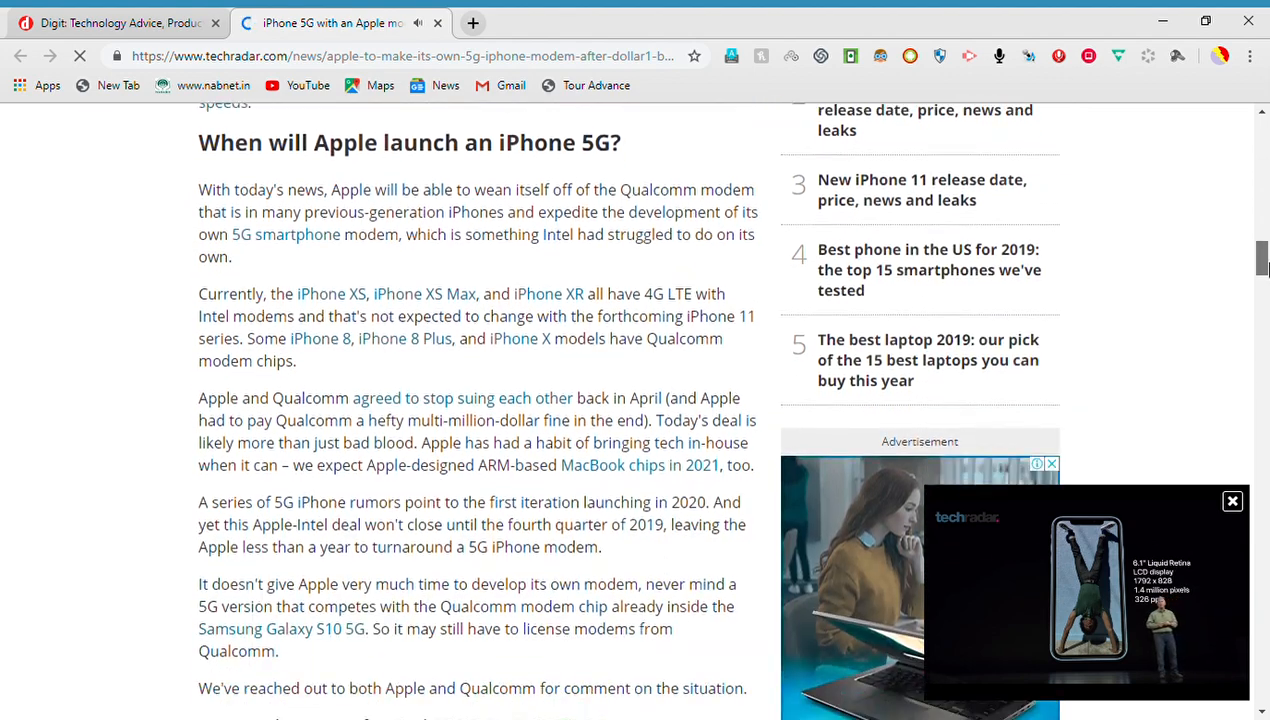
pyautogui.scroll(-3)
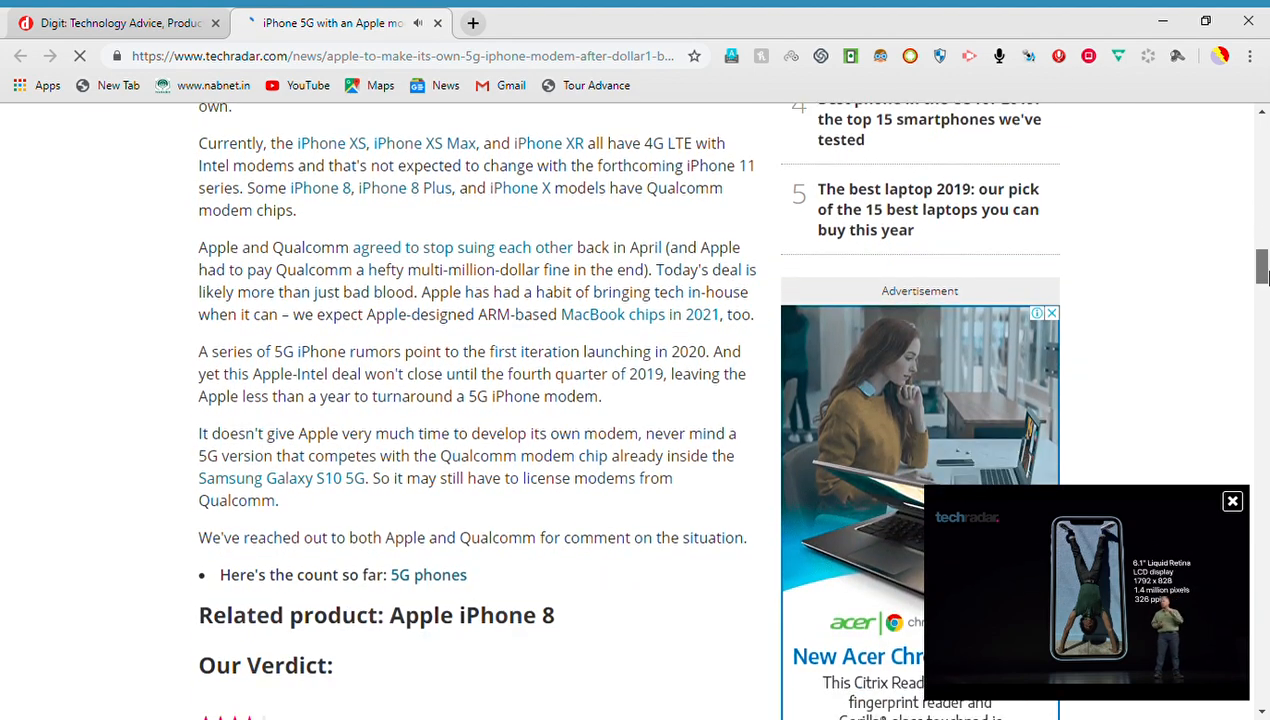
pyautogui.scroll(-3)
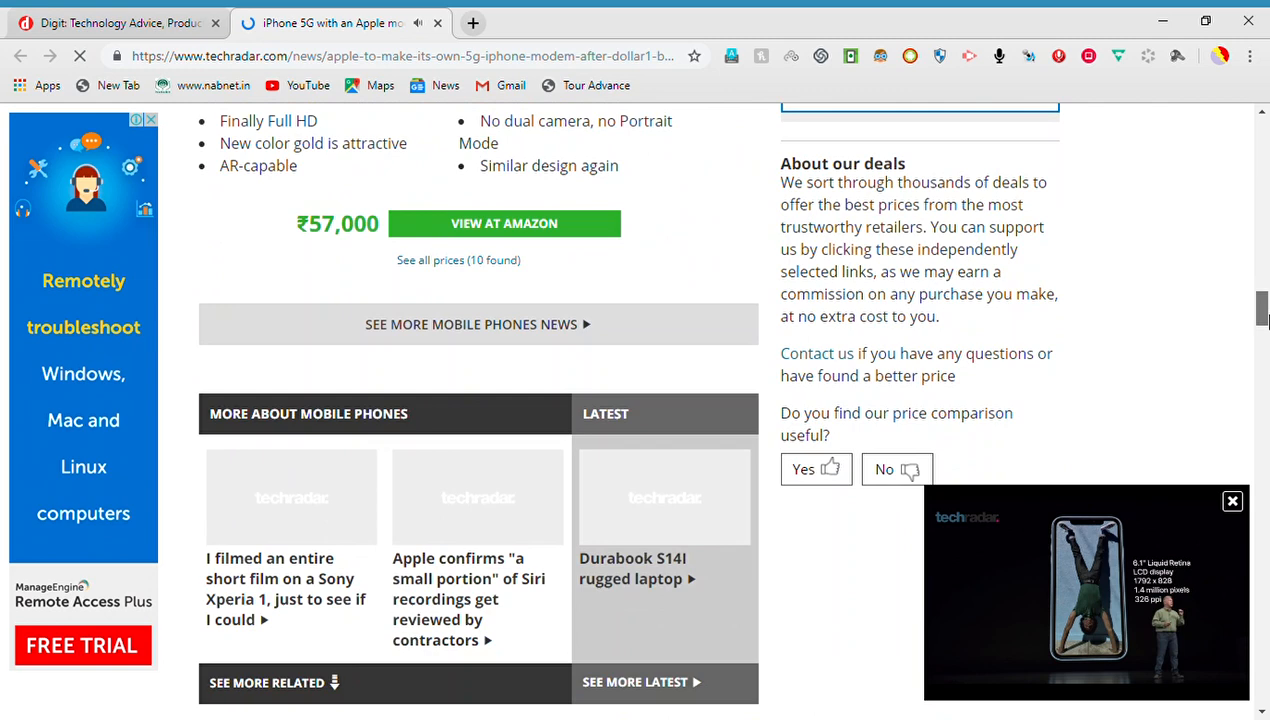
pyautogui.scroll(-3)
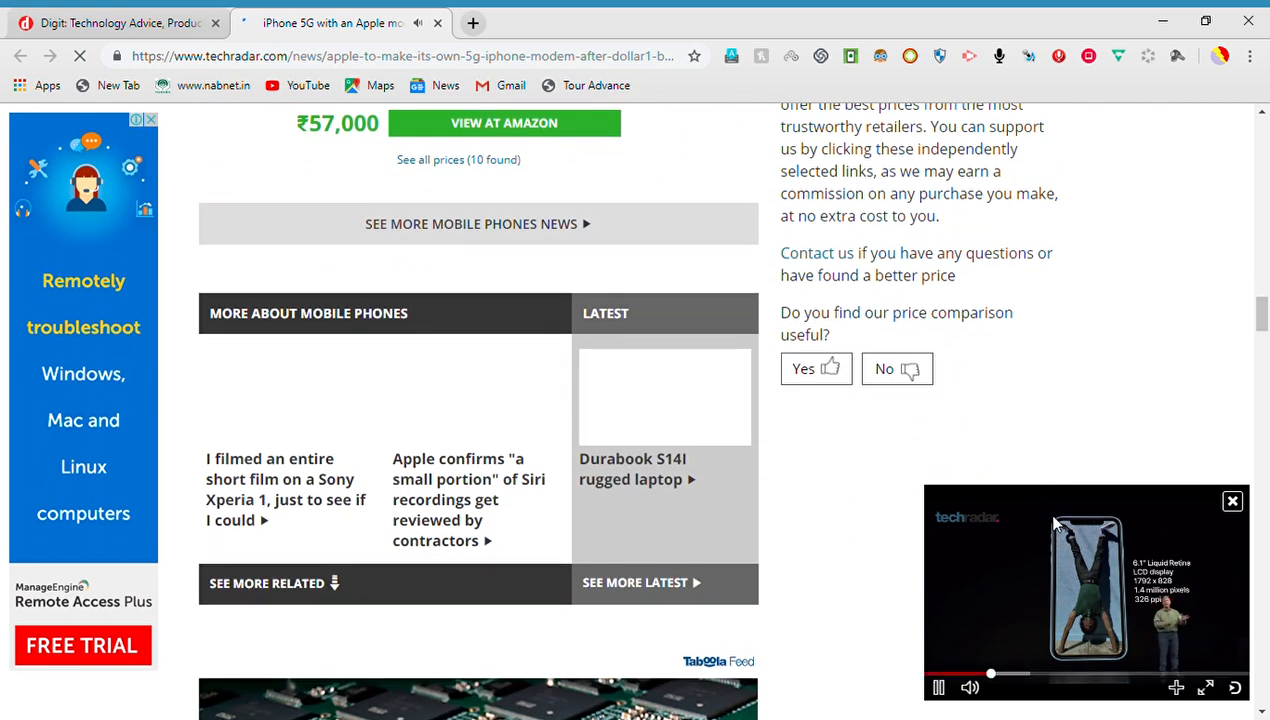
pyautogui.scroll(3)
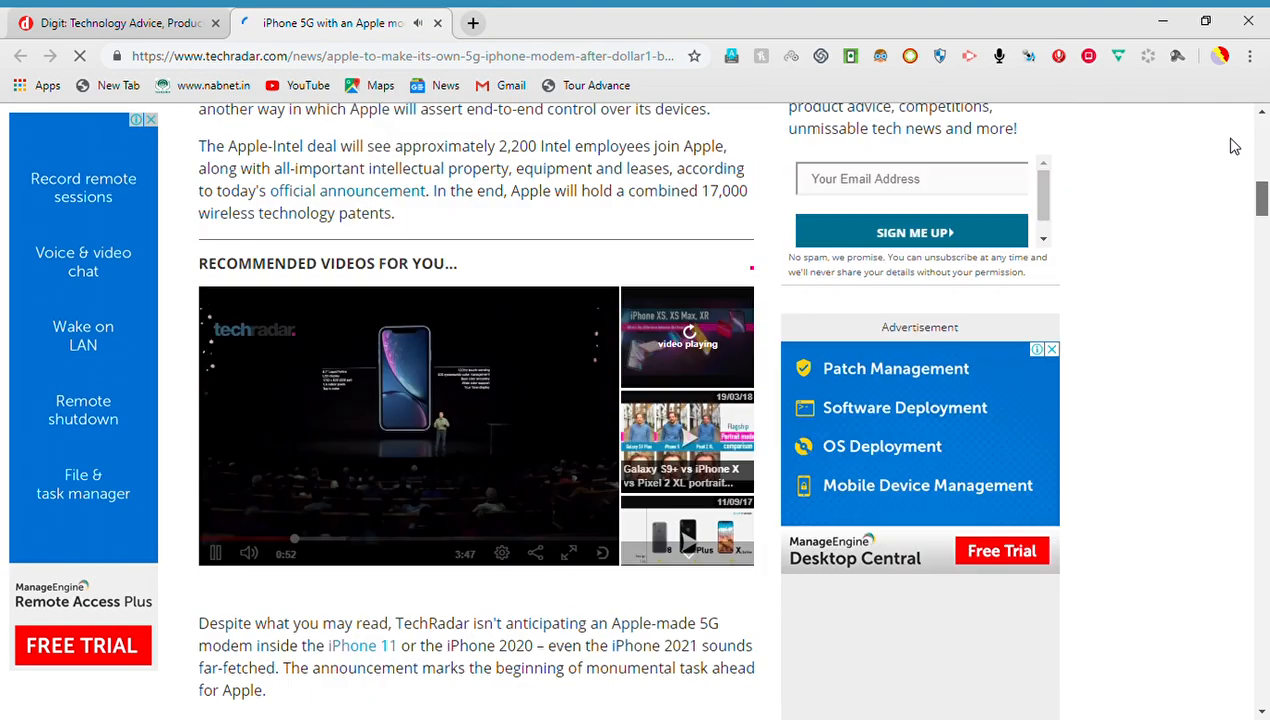
# Scroll from the headline down past the Intel deal text to the sponsored story listings.
pyautogui.scroll(3)
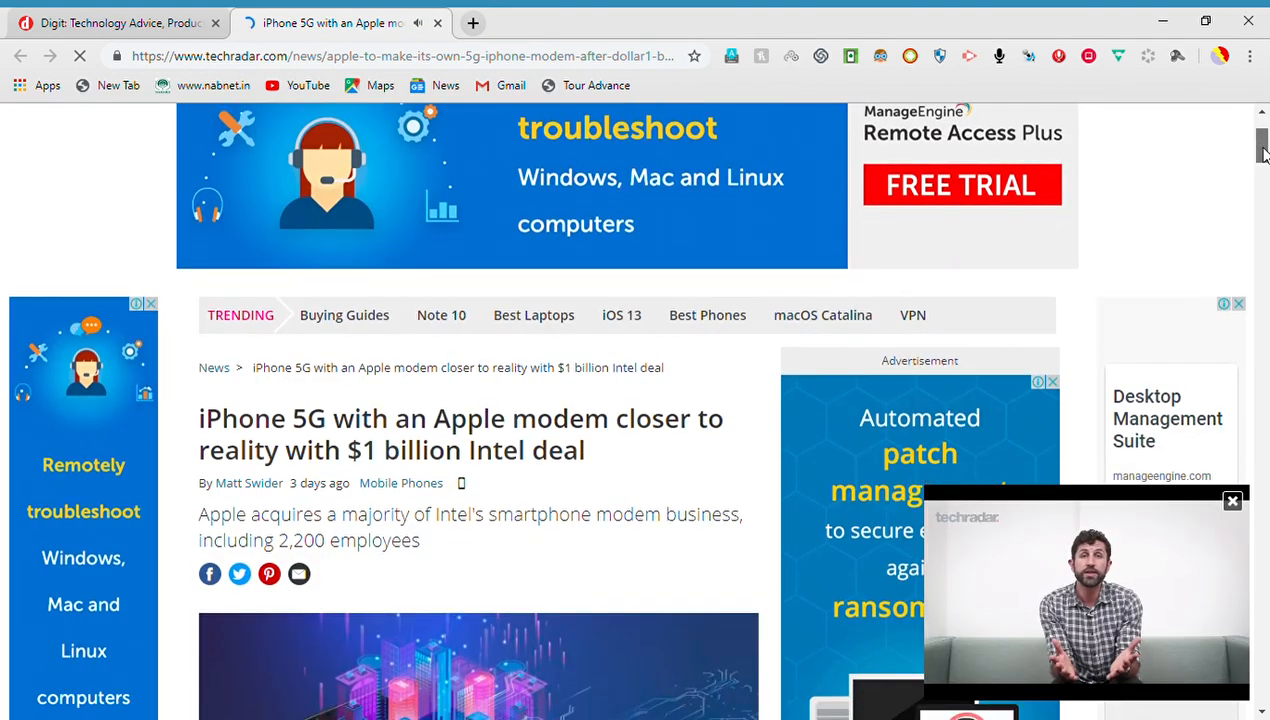
pyautogui.scroll(-3)
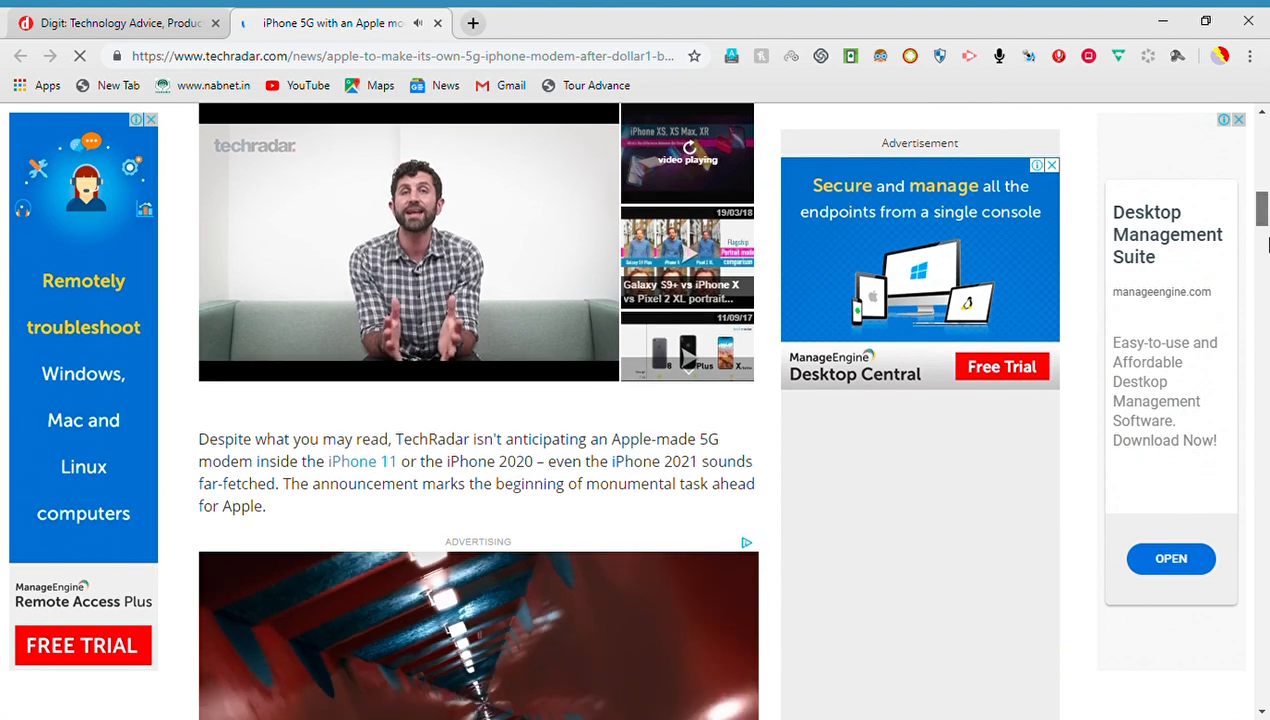
pyautogui.scroll(-3)
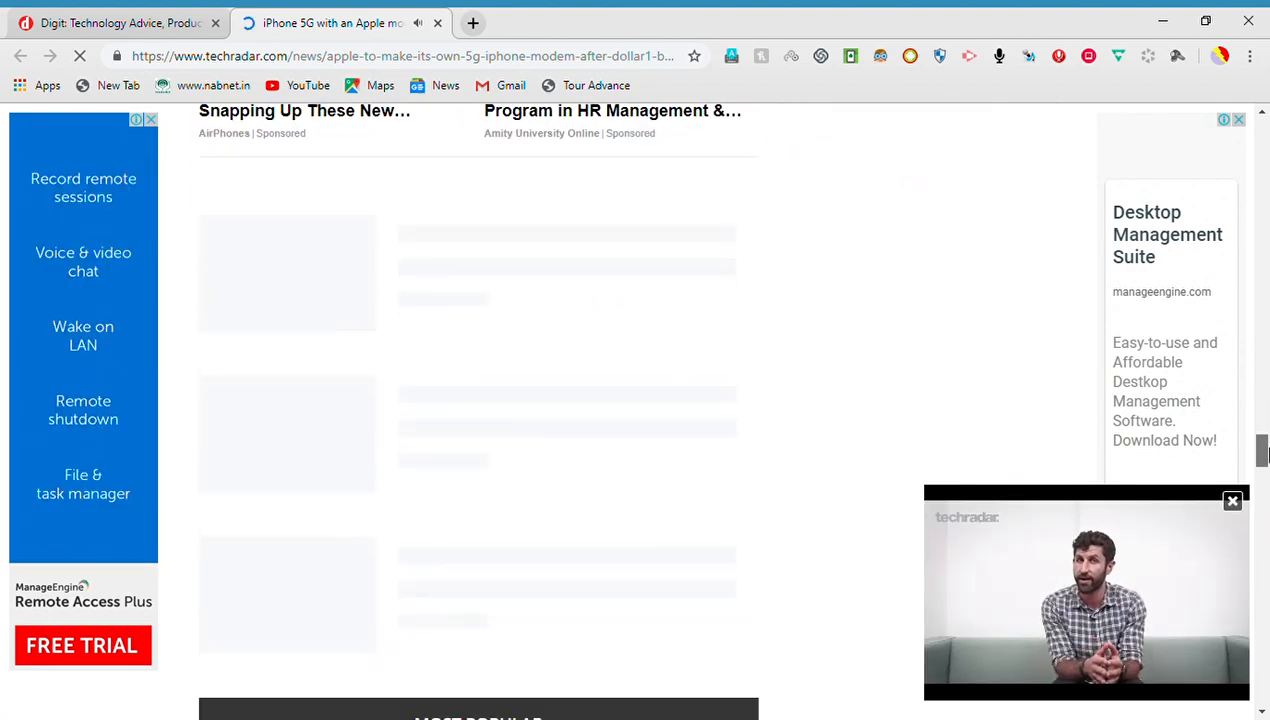